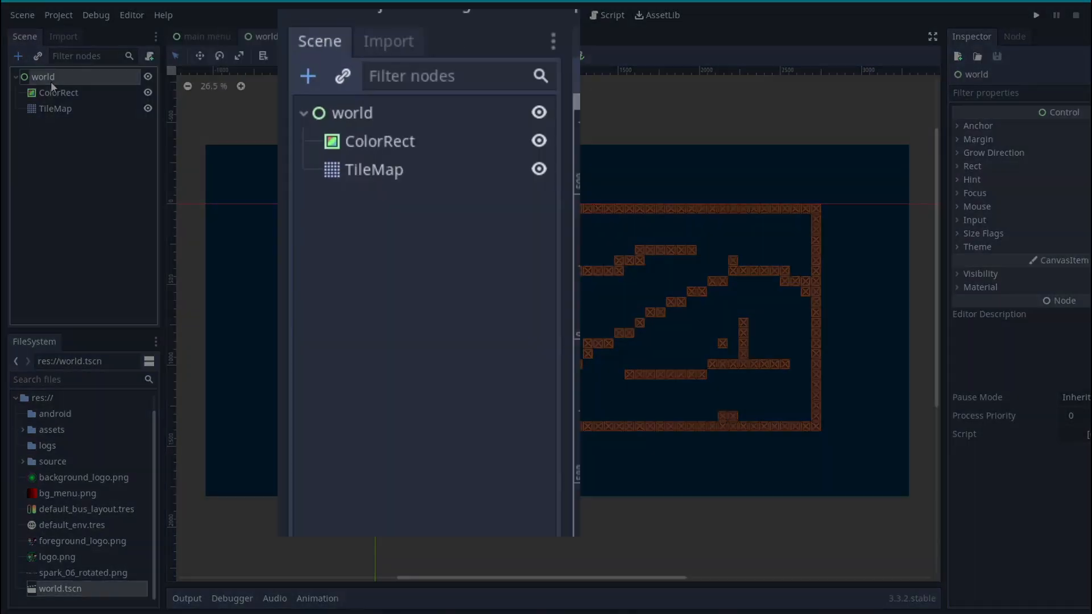
Inspect the background ColorRect and TileMap nodes, returning to the root world node.
{"action": "left_click", "coordinate": [58, 92]}
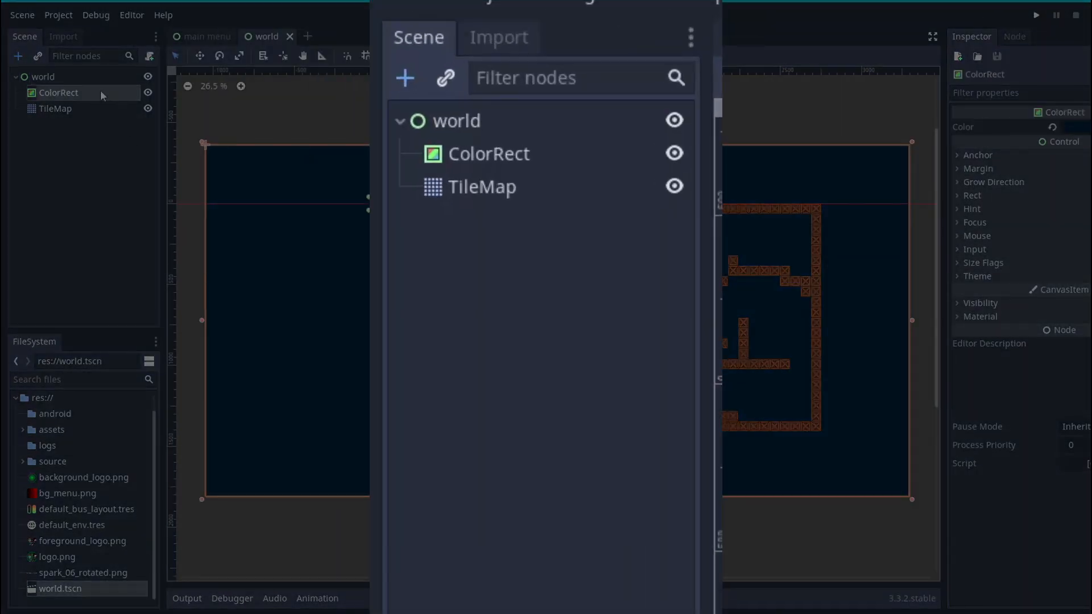
{"action": "left_click", "coordinate": [55, 109]}
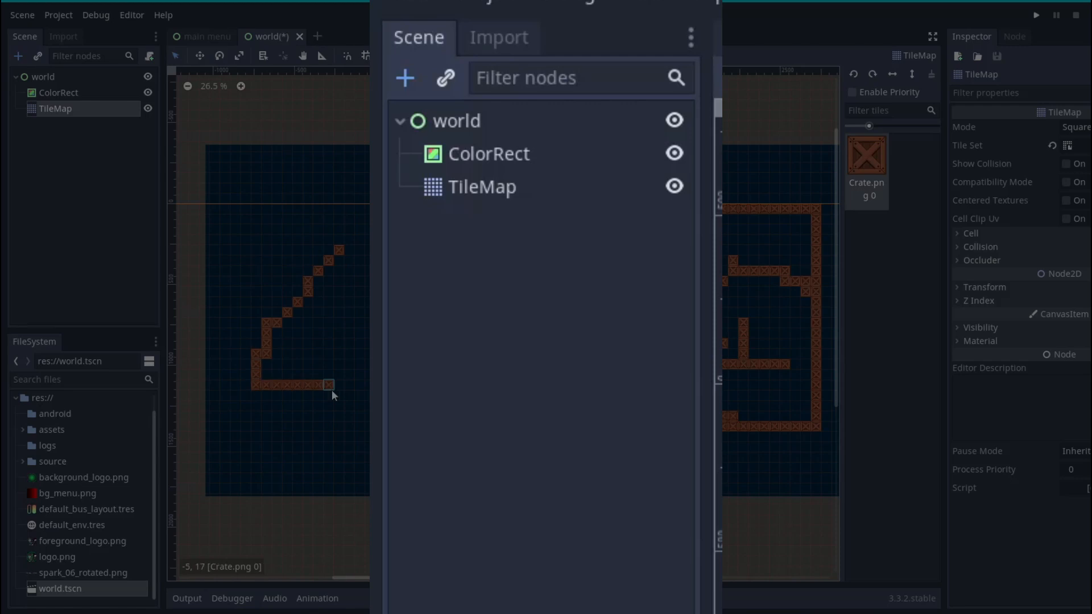
{"action": "left_click", "coordinate": [43, 76]}
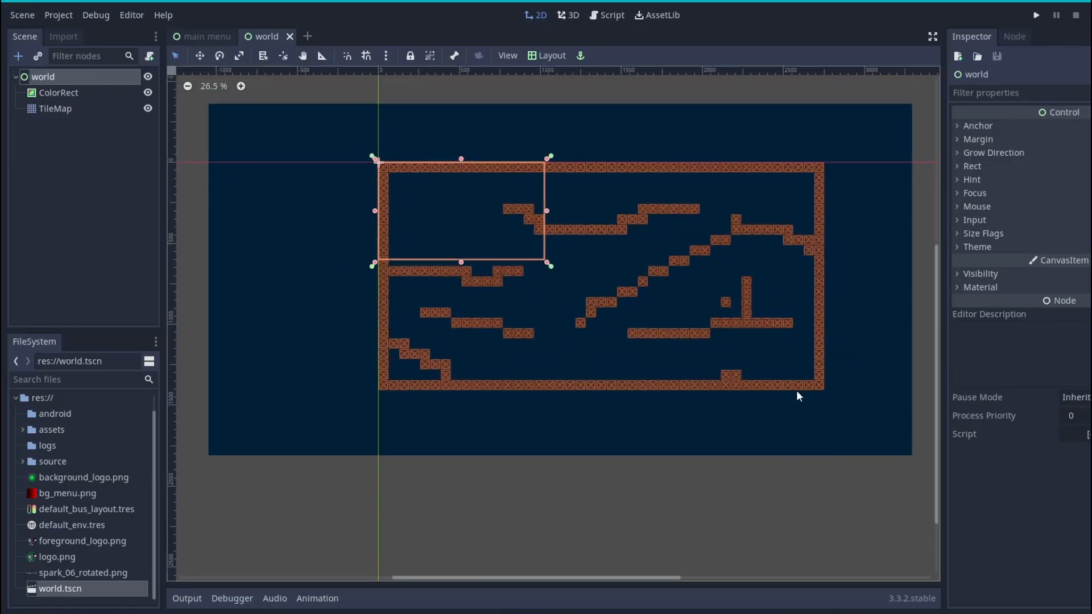
Add a Path2D node under world with a PathFollow2D child.
{"action": "left_click", "coordinate": [58, 92]}
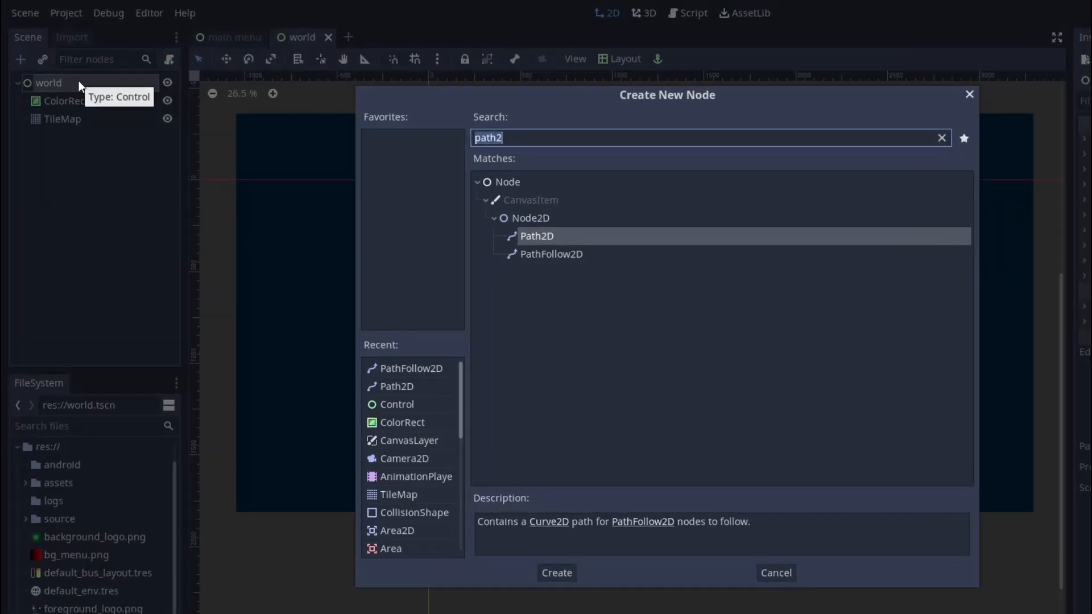
{"action": "left_click", "coordinate": [556, 572]}
{"action": "type", "text": "ca"}
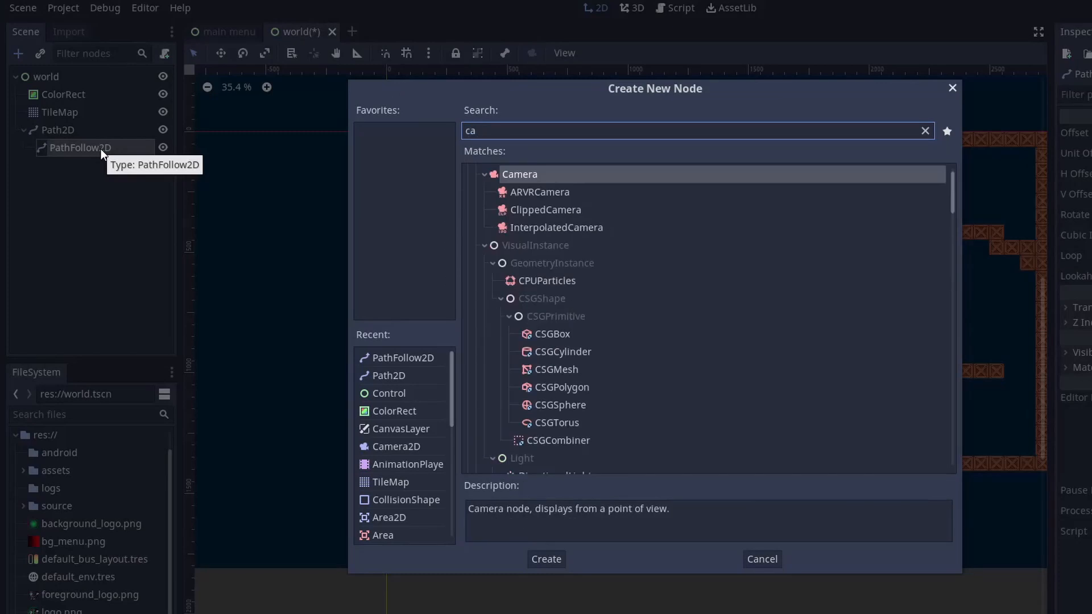
Add a Camera2D under PathFollow2D and turn off Rotate on the path follower.
{"action": "left_click", "coordinate": [545, 559]}
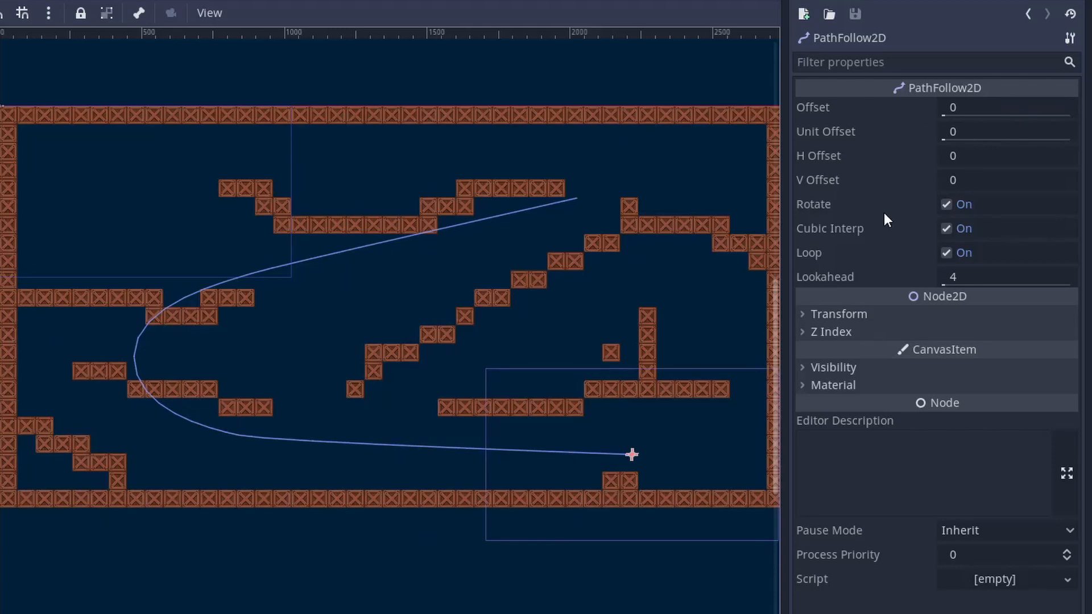
{"action": "left_click", "coordinate": [954, 203]}
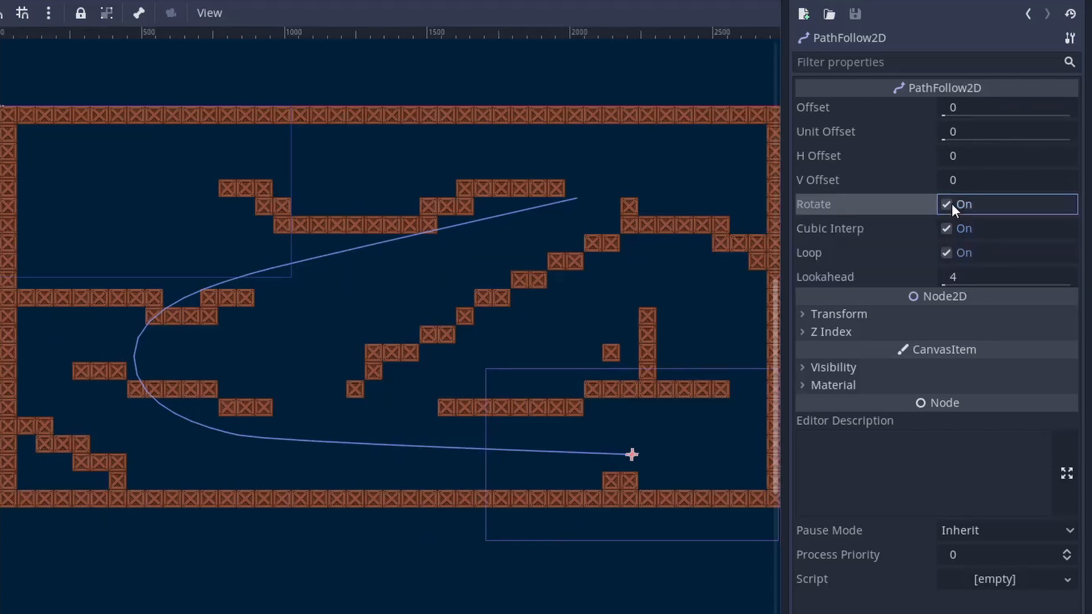
{"action": "left_click", "coordinate": [946, 204]}
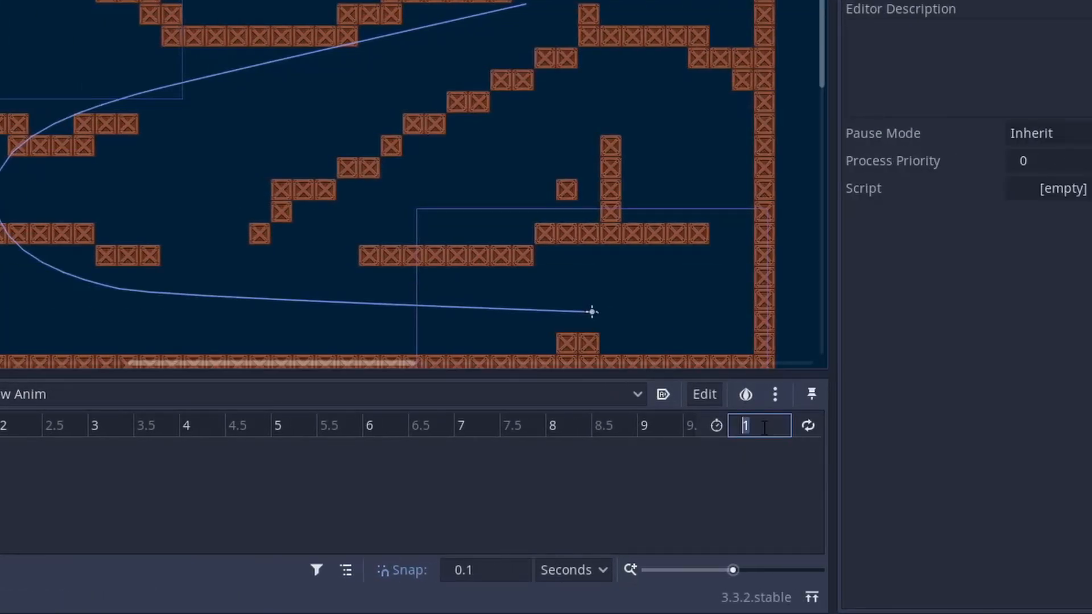
Set the animation length to 6 and key PathFollow2D offset 0 at 1 second.
{"action": "type", "text": "6"}
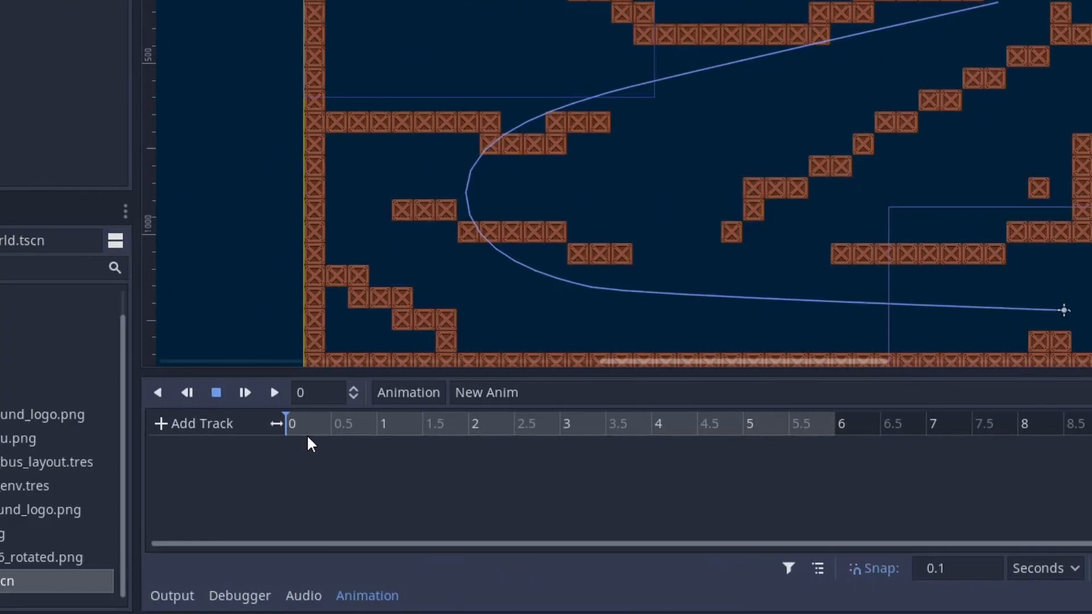
{"action": "left_click", "coordinate": [386, 423]}
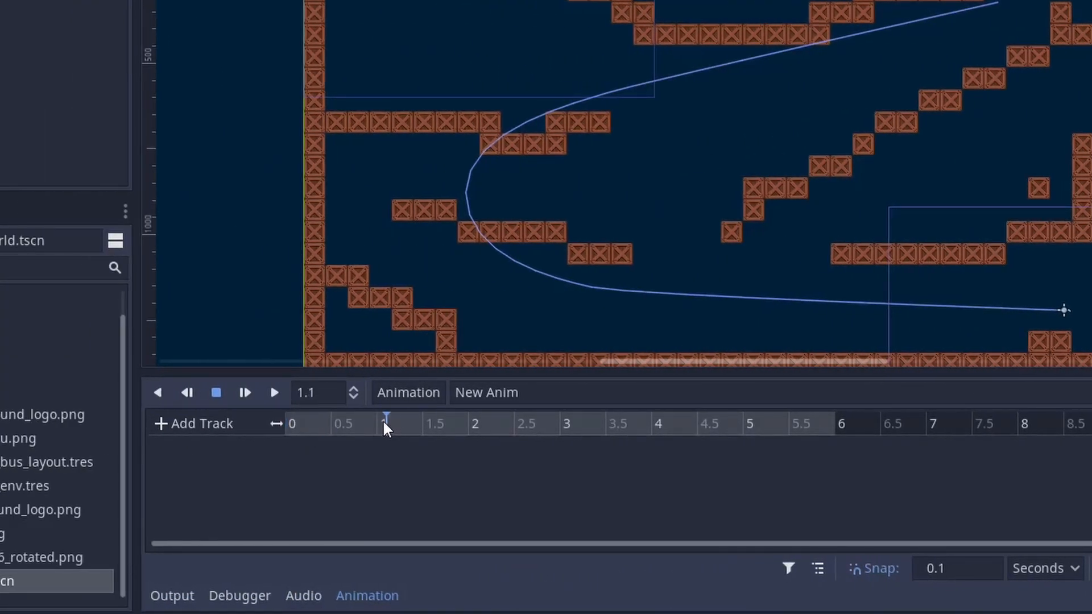
{"action": "left_click", "coordinate": [382, 423]}
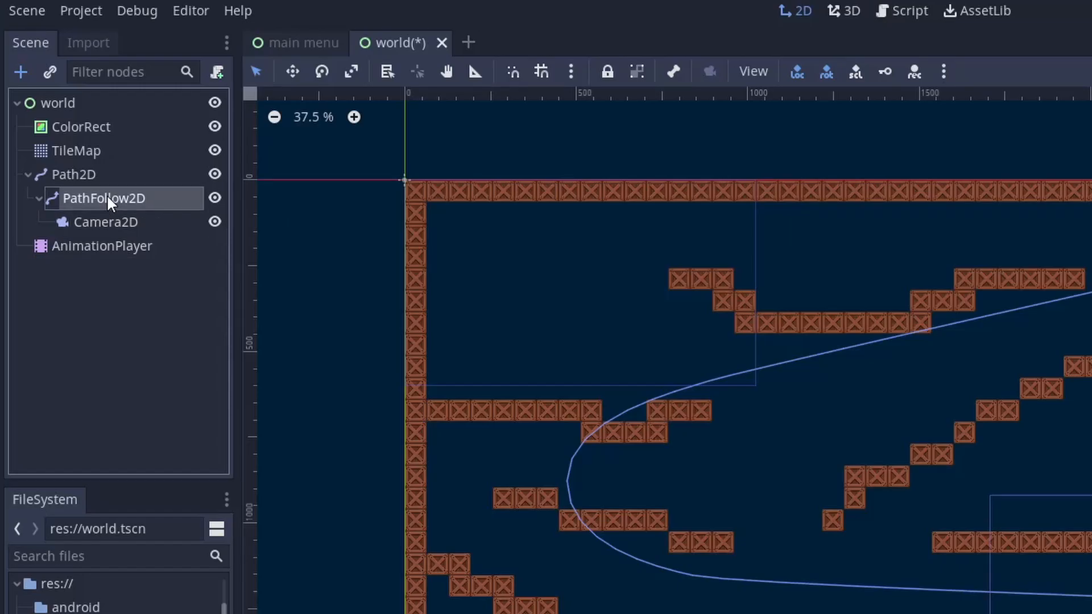
{"action": "left_click", "coordinate": [103, 198]}
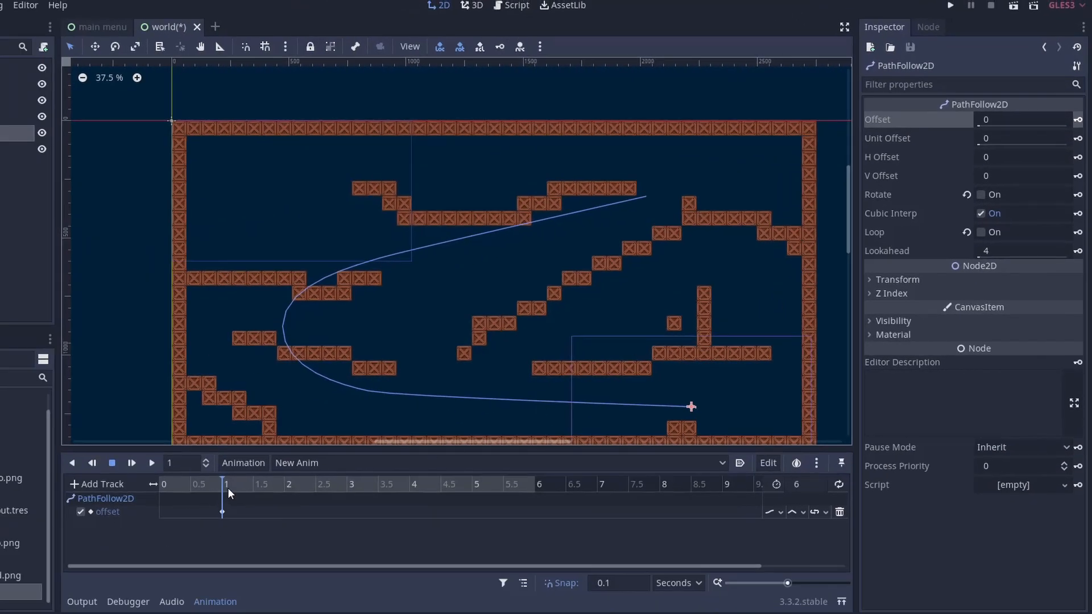
Key offset 3568.03 at 6 seconds, then test-run the game and close it.
{"action": "left_click", "coordinate": [535, 484]}
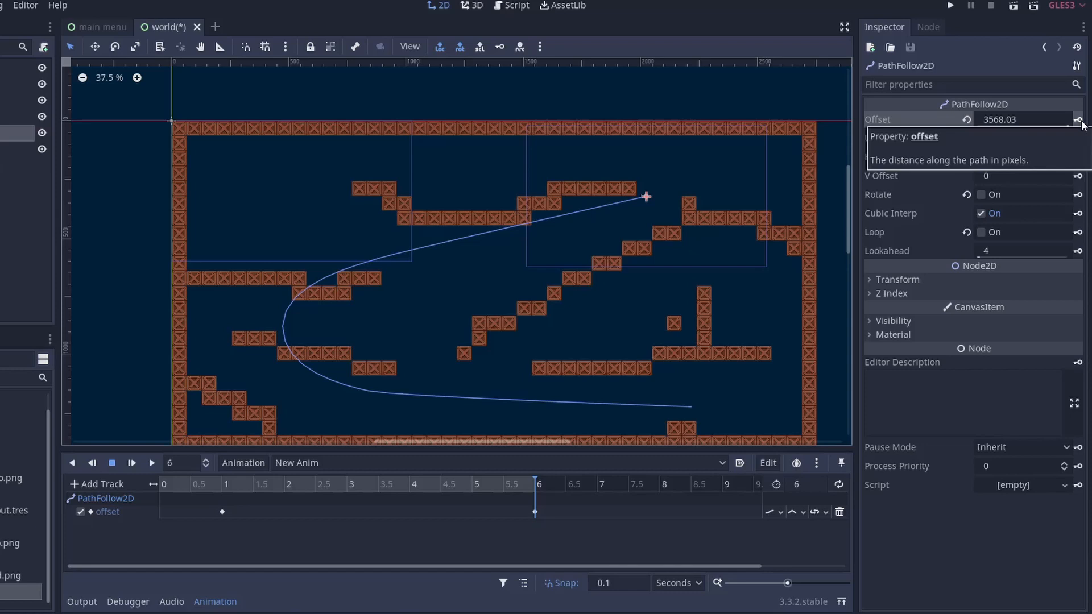
{"action": "left_click", "coordinate": [949, 5]}
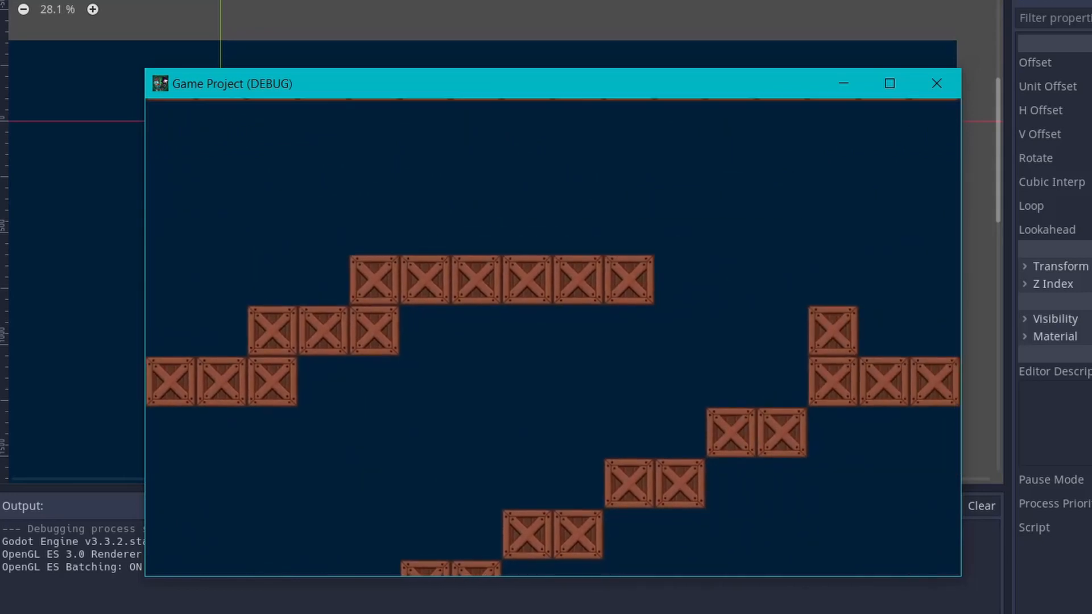
{"action": "left_click", "coordinate": [936, 83]}
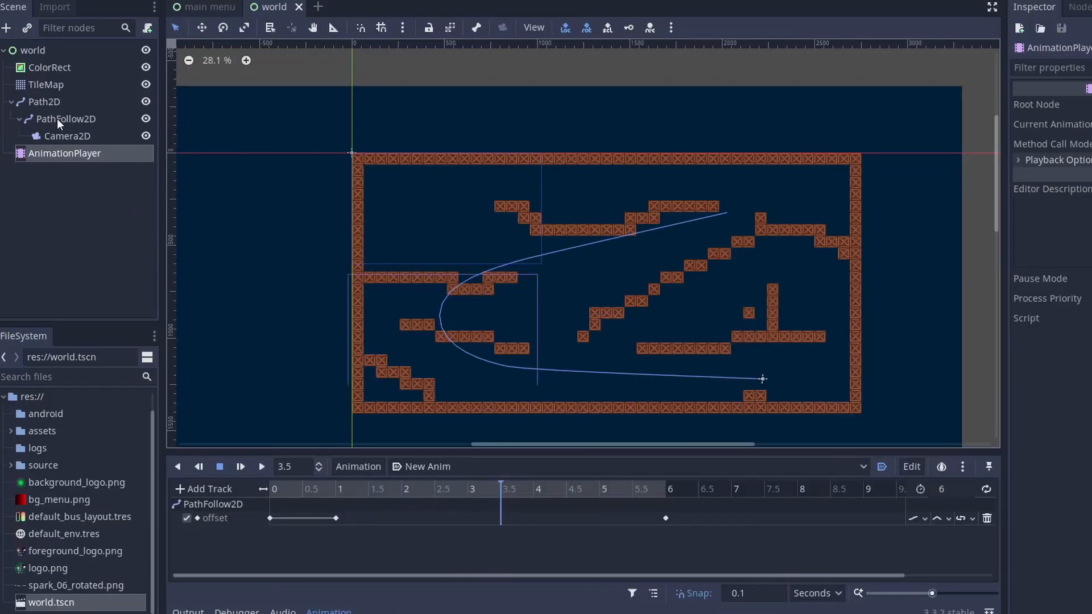
Key offset 1784.02 at 3.5 s, ease the 1 s key with 0.378 and preview mid-animation.
{"action": "left_click", "coordinate": [67, 118]}
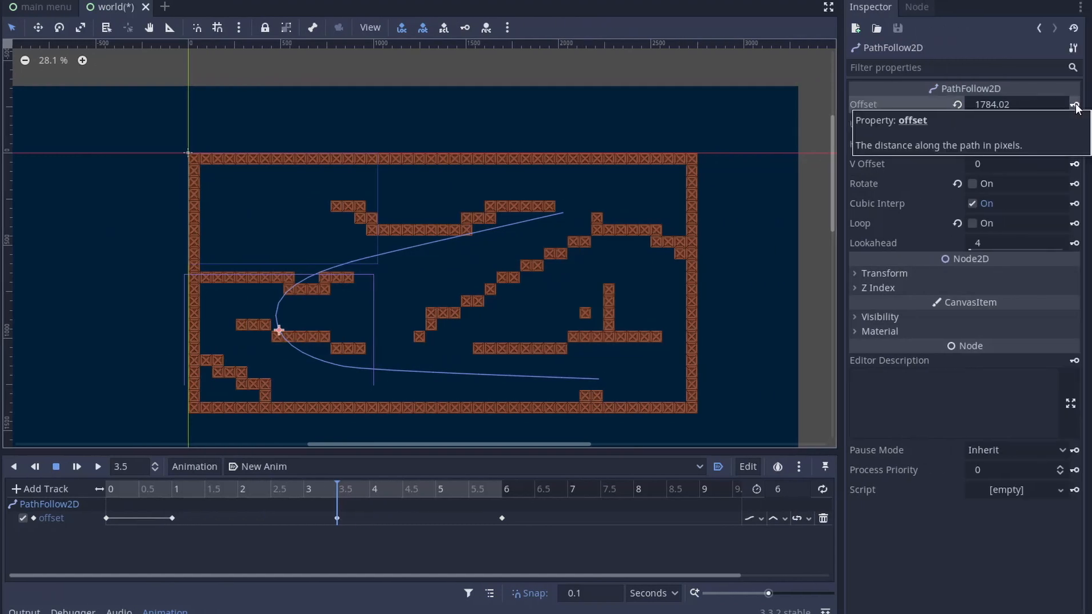
{"action": "left_click", "coordinate": [171, 519]}
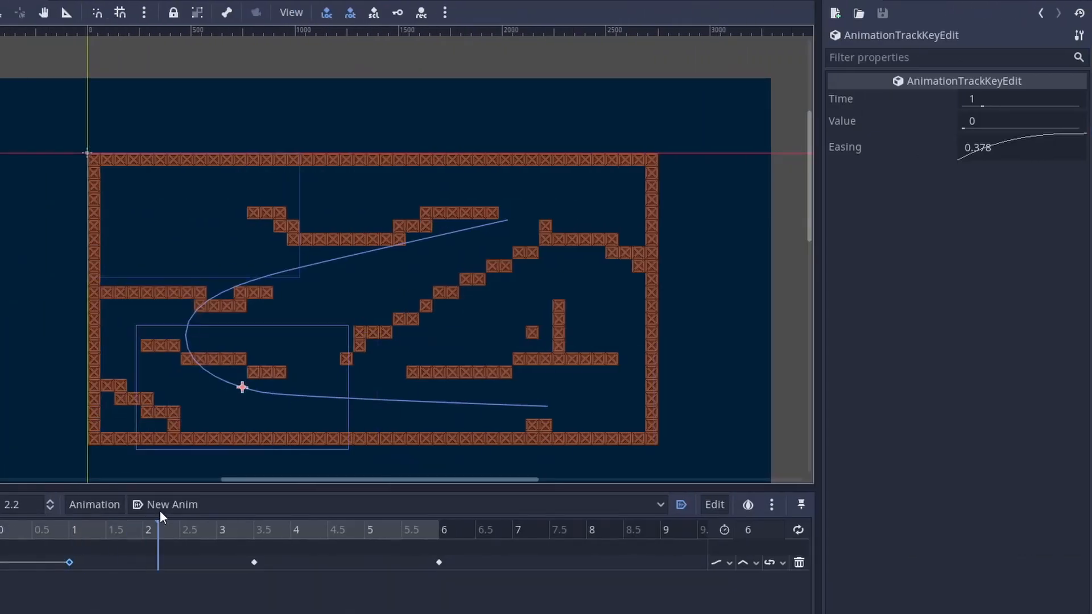
{"action": "left_click", "coordinate": [253, 562]}
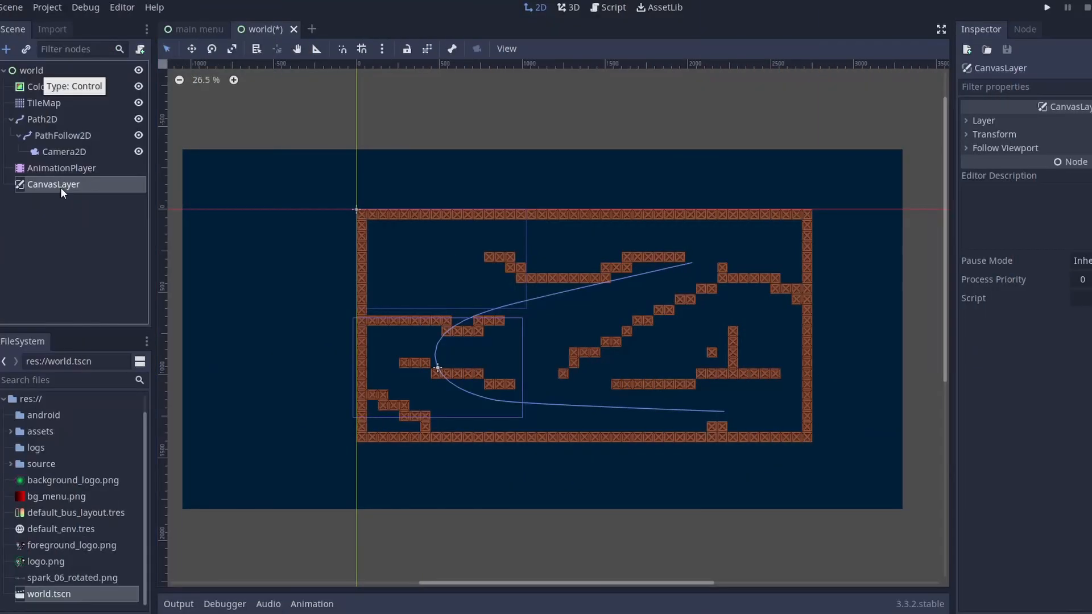
Add a black (000000) ColorRect top bar under the Control node in the CanvasLayer.
{"action": "left_click", "coordinate": [8, 49]}
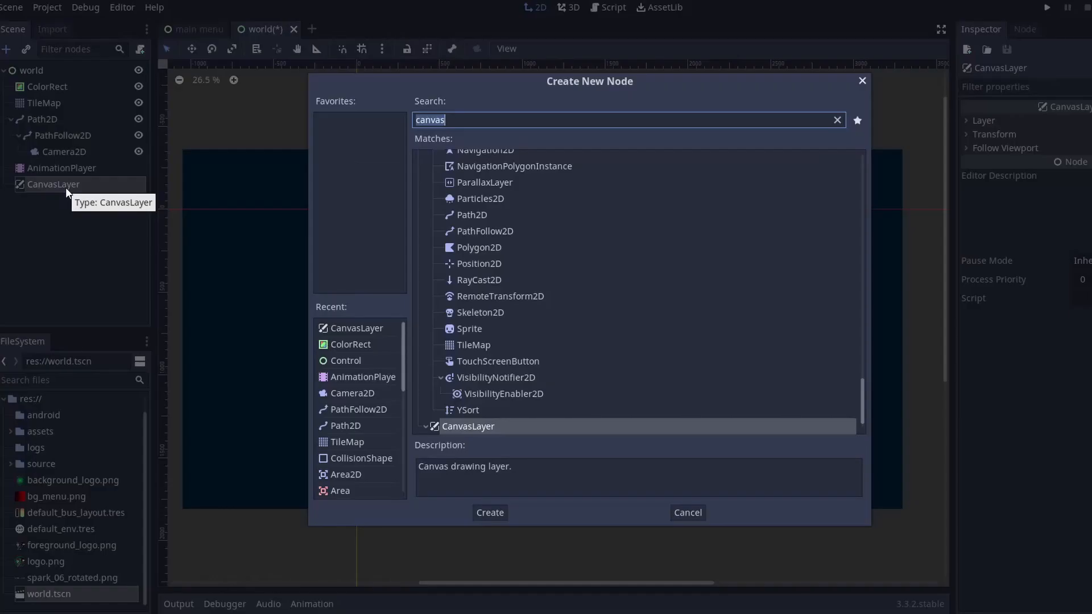
{"action": "left_click", "coordinate": [489, 512]}
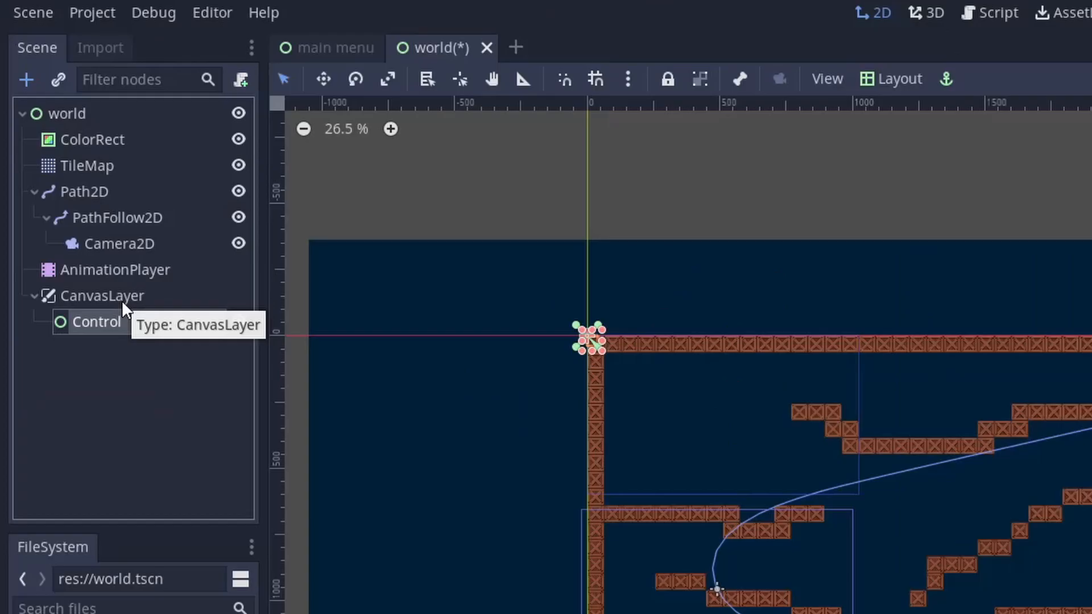
{"action": "left_click", "coordinate": [898, 78]}
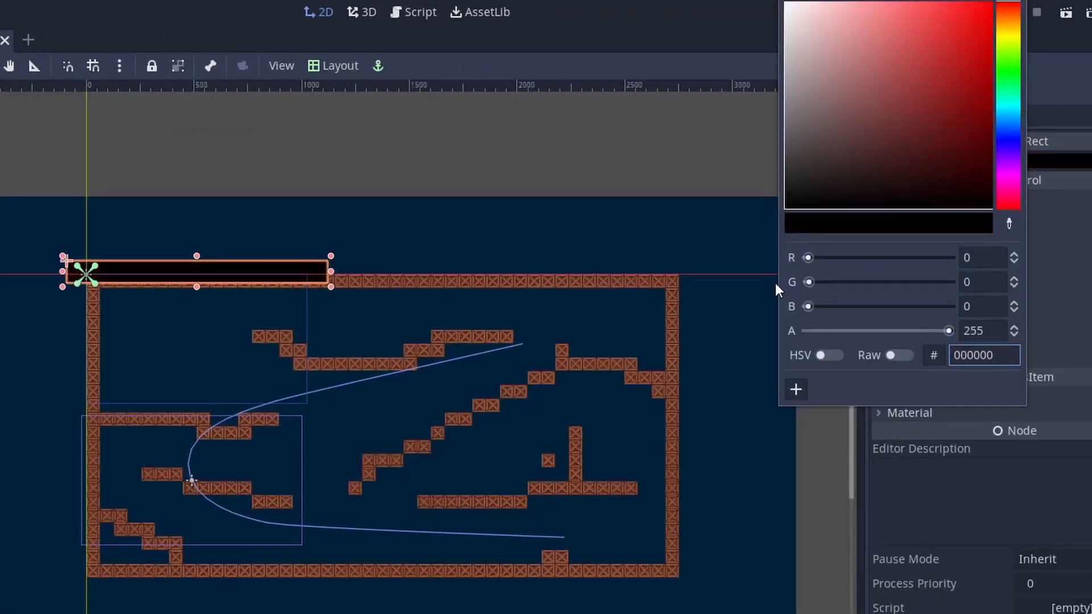
{"action": "left_click", "coordinate": [340, 66]}
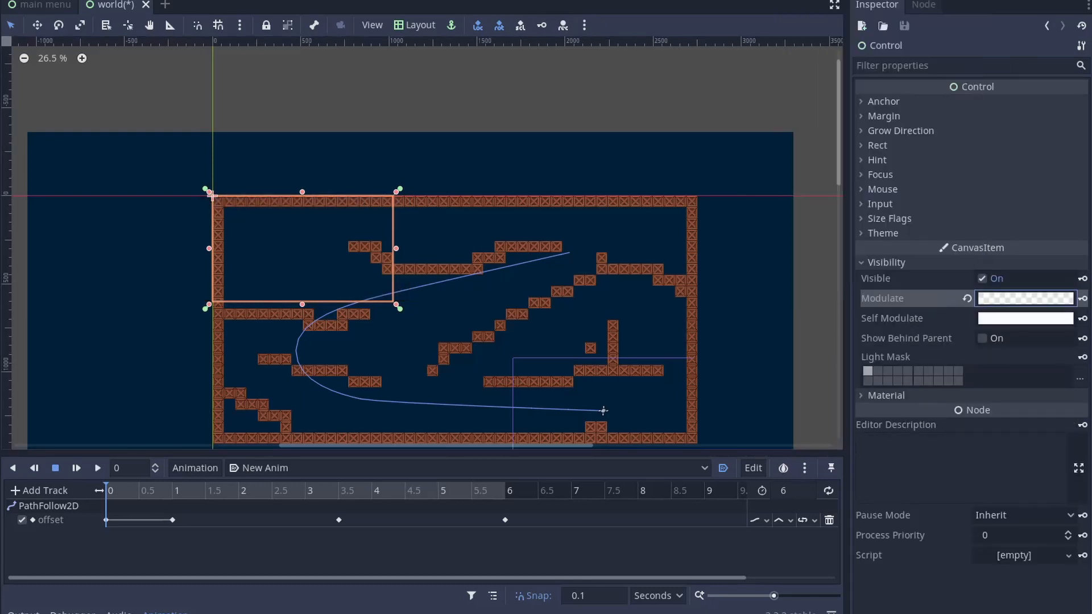
Key Control's modulate transparent at 0 s and opaque white at 1 s, and key Visible near the end.
{"action": "left_click", "coordinate": [1082, 298]}
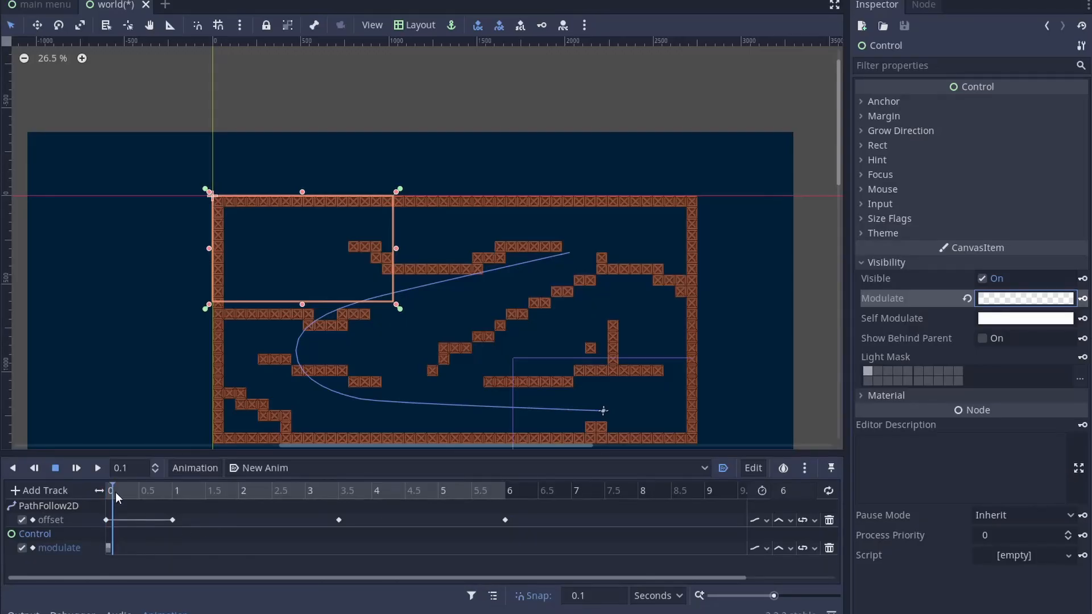
{"action": "left_click", "coordinate": [177, 490]}
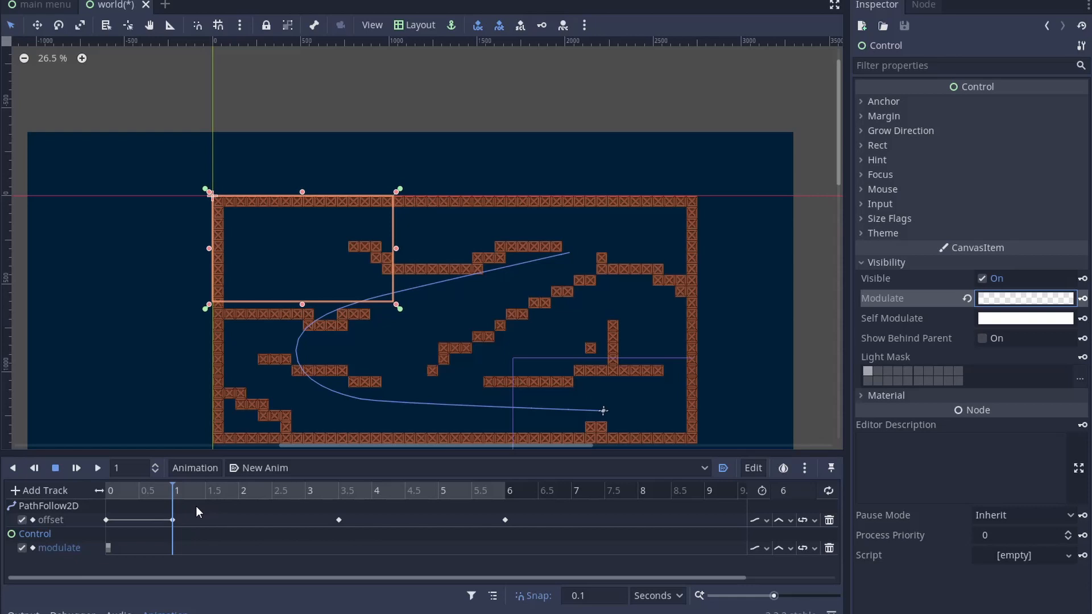
{"action": "left_click", "coordinate": [1025, 298]}
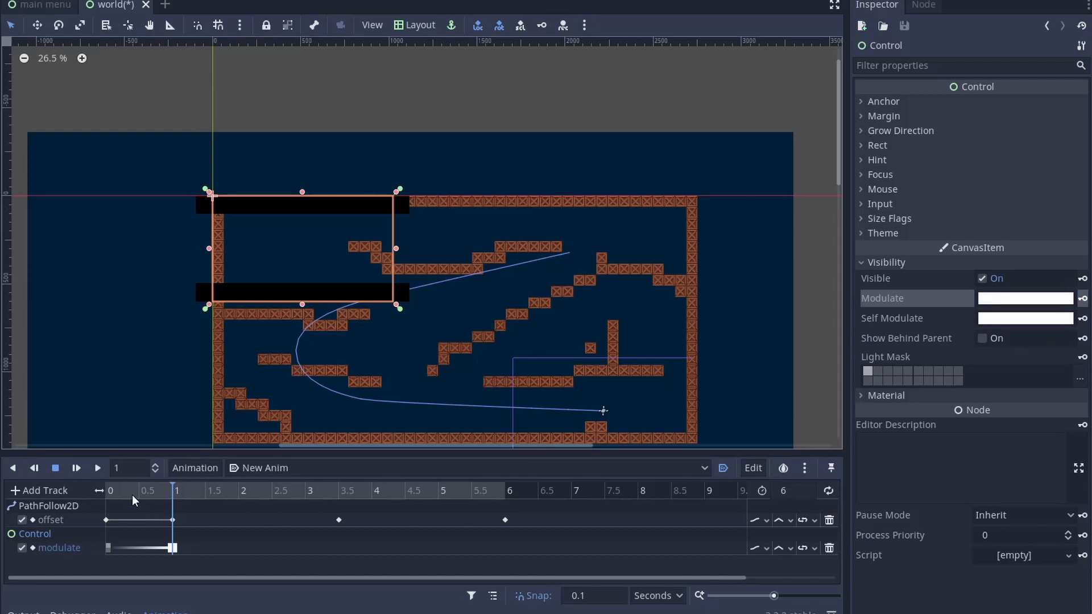
{"action": "left_click", "coordinate": [451, 490]}
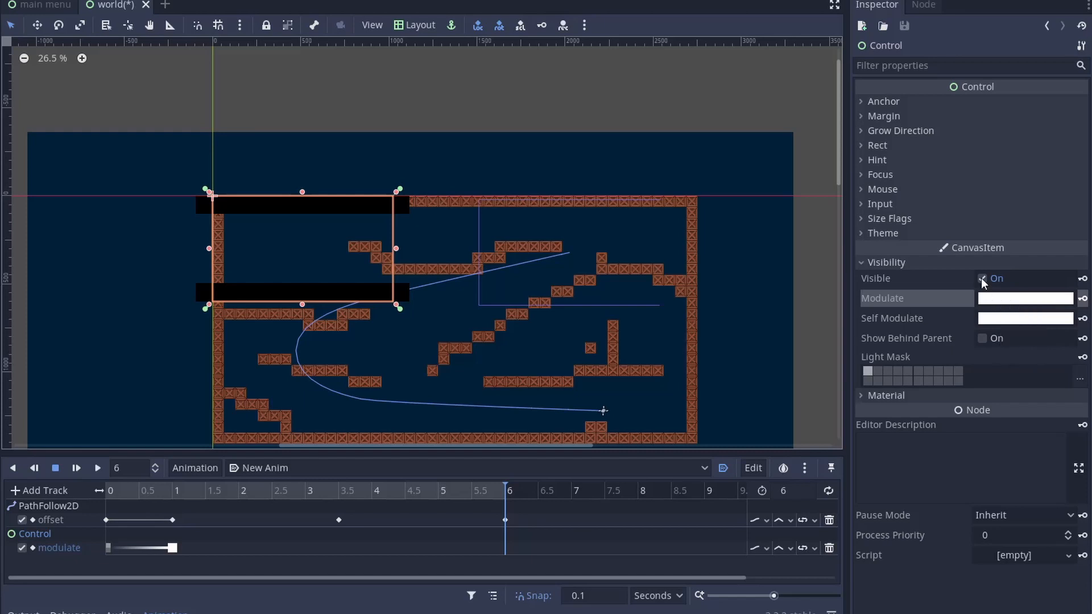
{"action": "left_click", "coordinate": [1084, 277]}
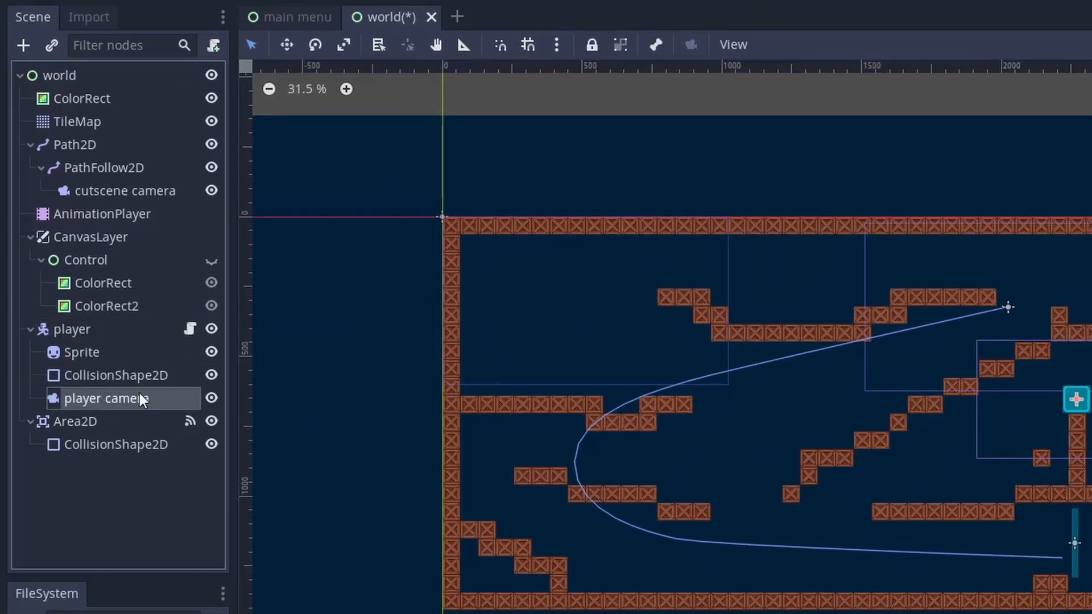
Name the cameras cutscene camera and player camera, make cutscene camera current, and return to the AnimationPlayer.
{"action": "left_click", "coordinate": [125, 190]}
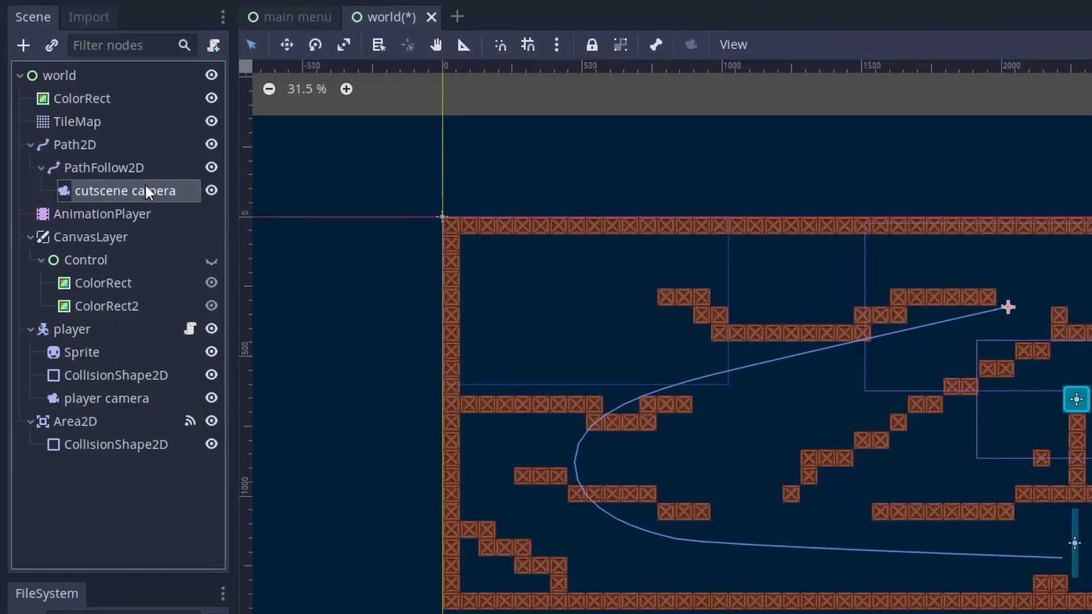
{"action": "mouse_move", "coordinate": [243, 414]}
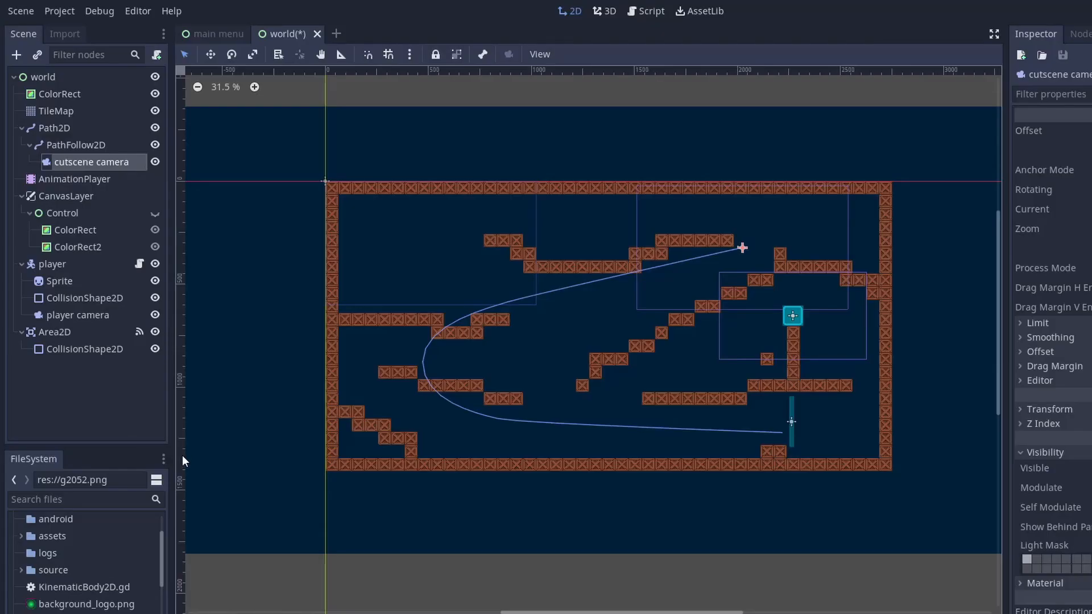
{"action": "left_click", "coordinate": [79, 315]}
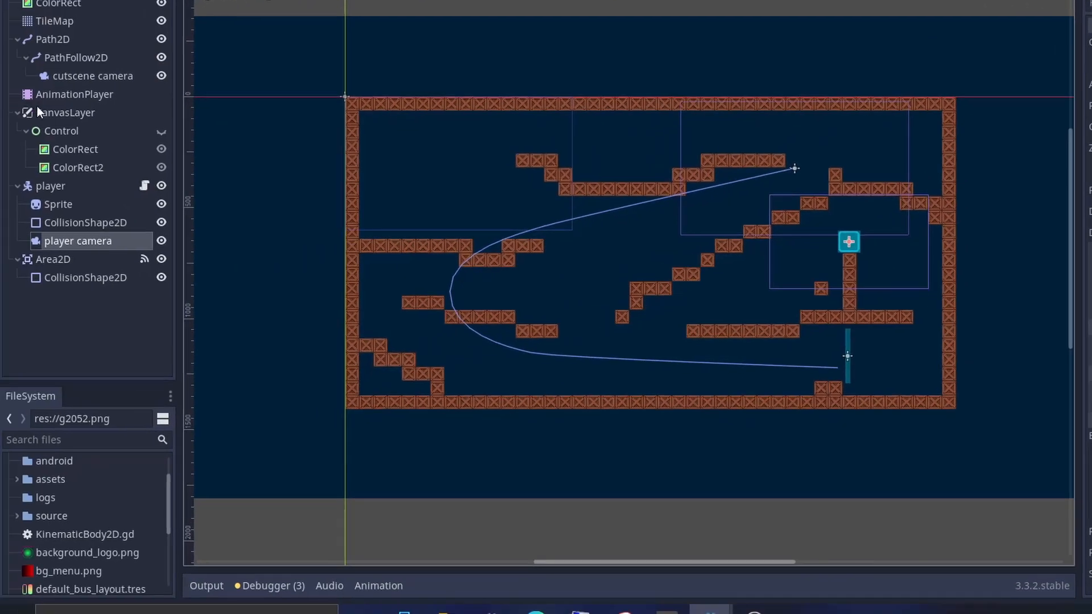
{"action": "left_click", "coordinate": [75, 94]}
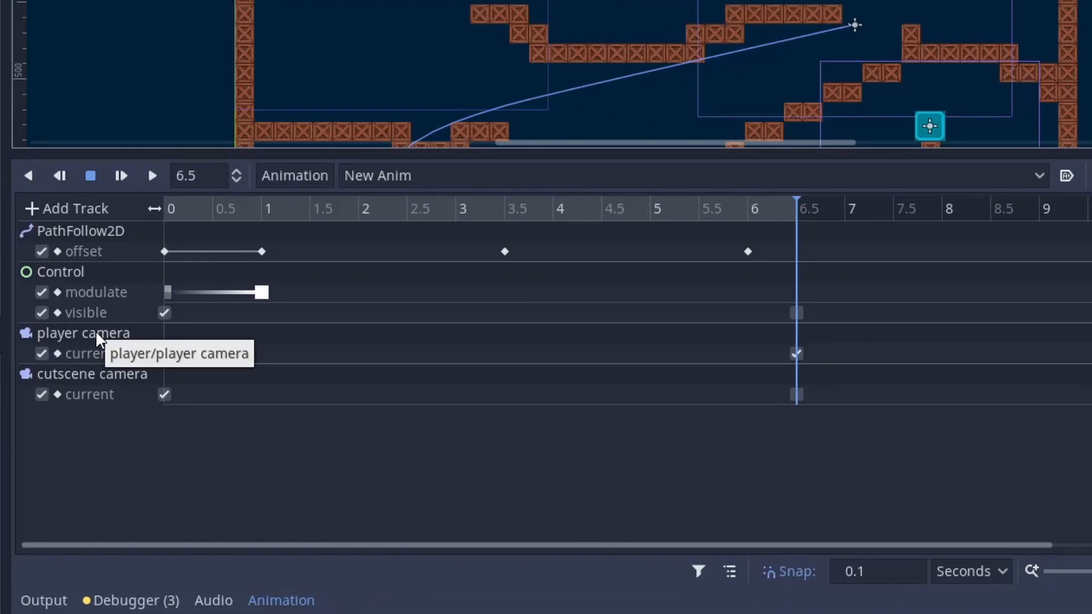
{"action": "mouse_move", "coordinate": [192, 368]}
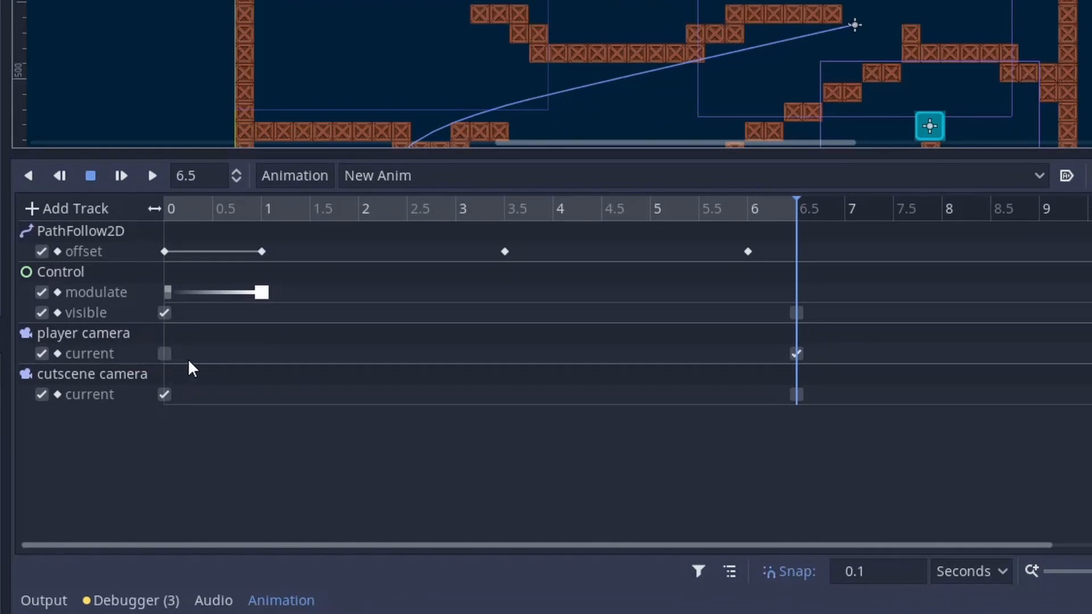
{"action": "mouse_move", "coordinate": [310, 223]}
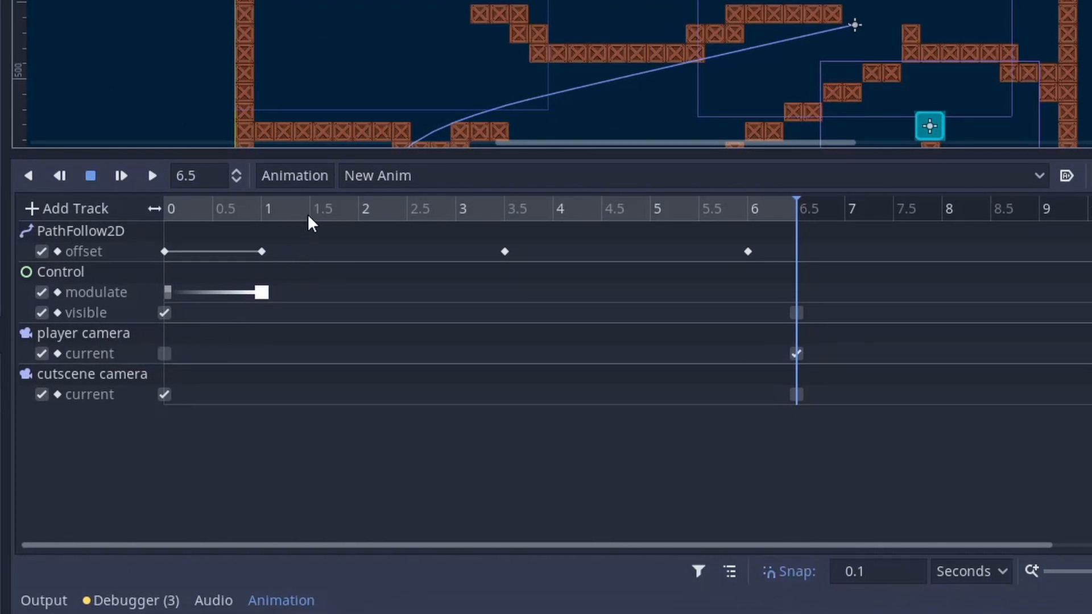
{"action": "mouse_move", "coordinate": [179, 392]}
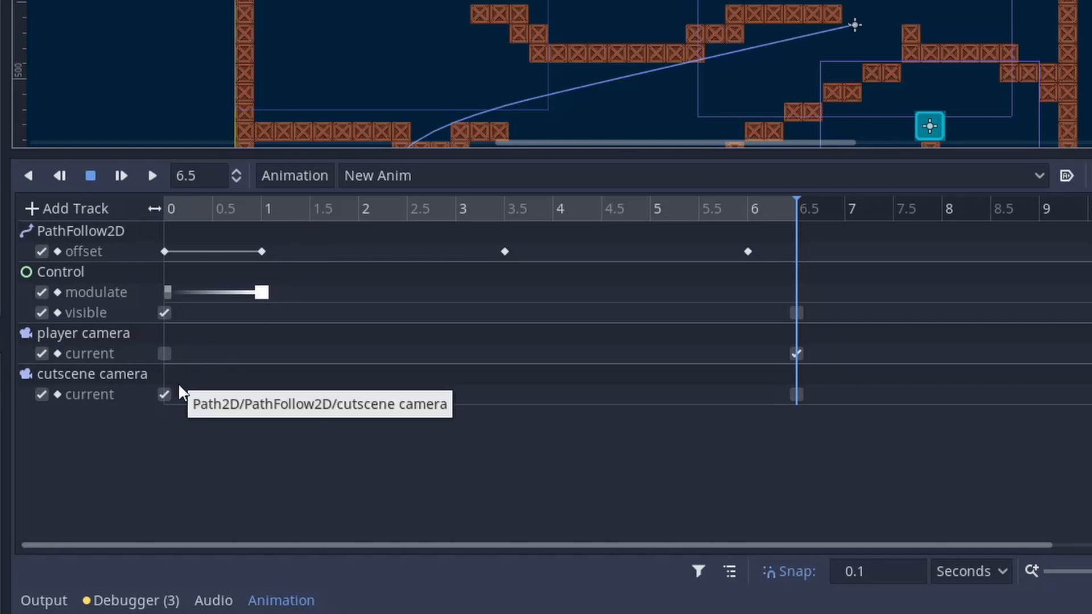
{"action": "mouse_move", "coordinate": [750, 279]}
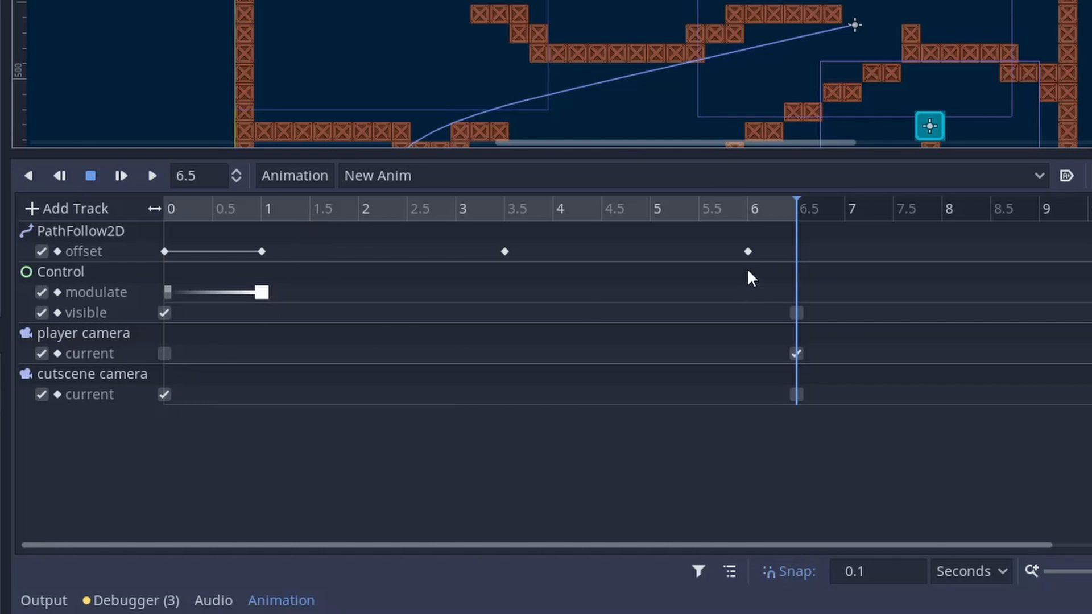
{"action": "mouse_move", "coordinate": [837, 368]}
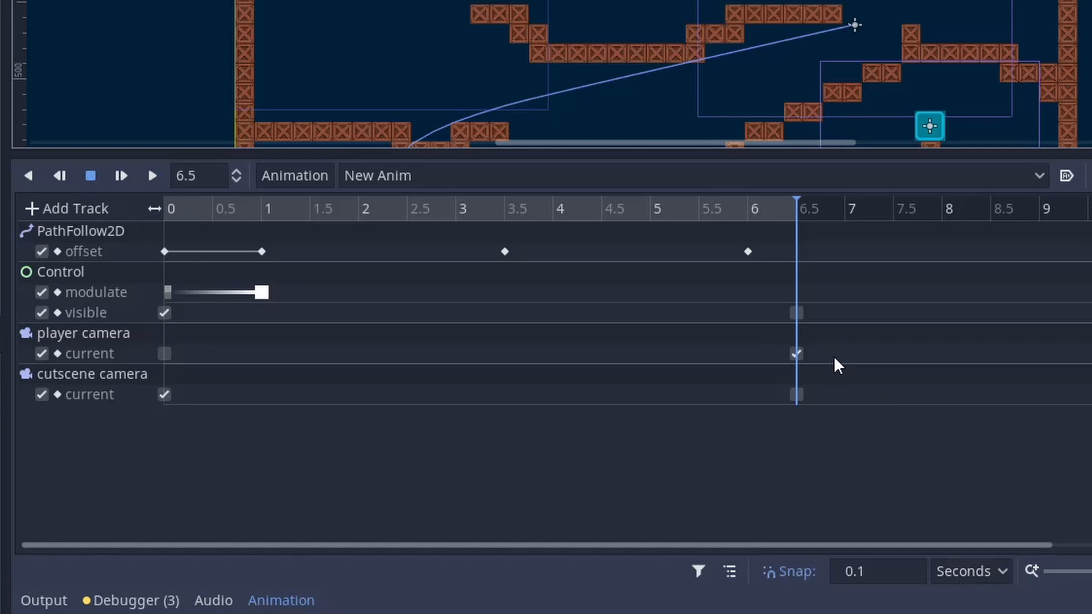
Key the bars hidden and the player camera current at 6.5 s, then run the scene.
{"action": "left_click", "coordinate": [151, 176]}
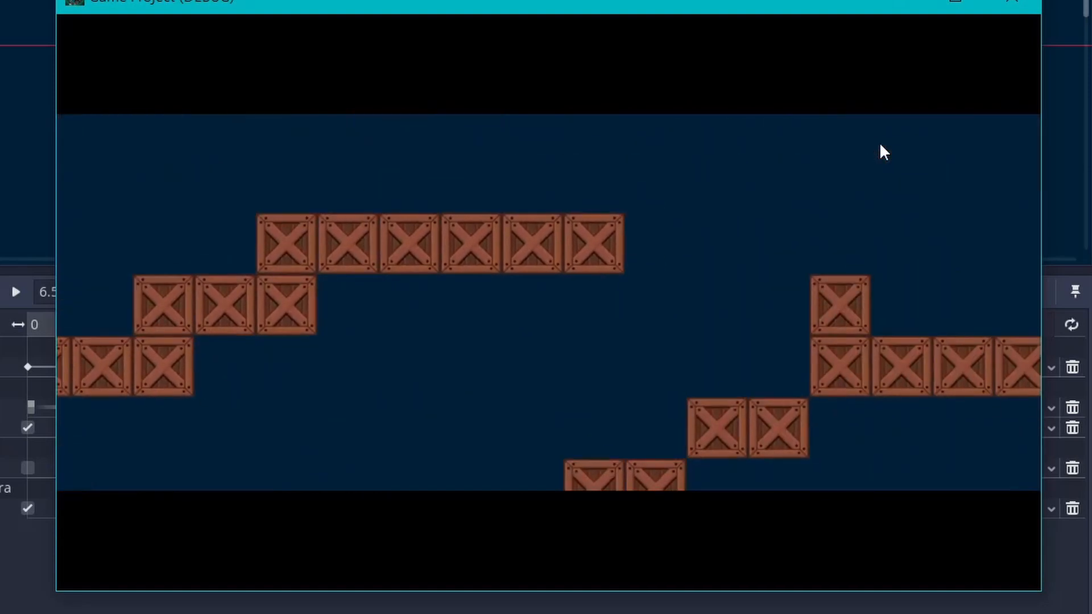
Watch the letterboxed cutscene play, then close the game window.
{"action": "left_click", "coordinate": [15, 291]}
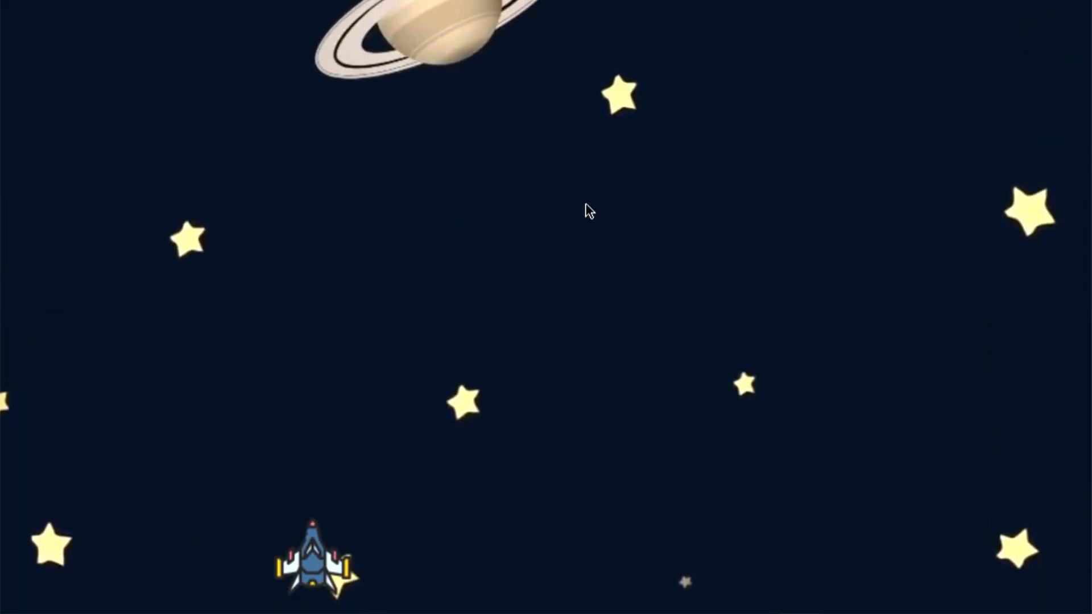